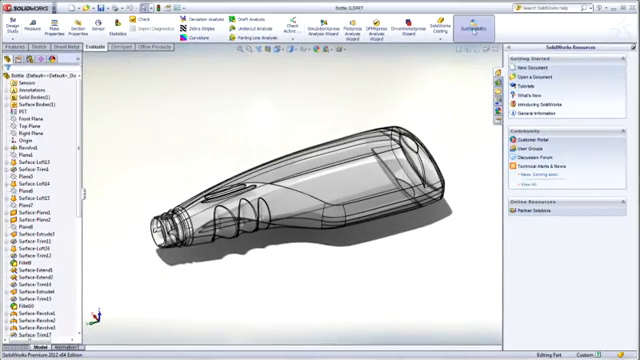
Launch SolidWorks Sustainability on the bottle part to show its carbon, energy, air and water impacts
{"action": "left_click", "coordinate": [471, 25]}
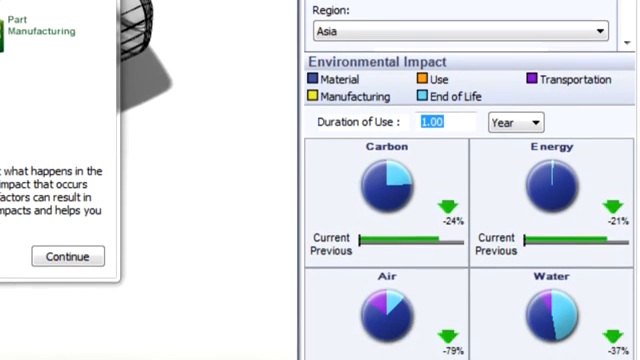
Dismiss the sustainability introduction and review the North America use region and transportation inputs
{"action": "scroll", "scroll_direction": "down", "scroll_amount": 3}
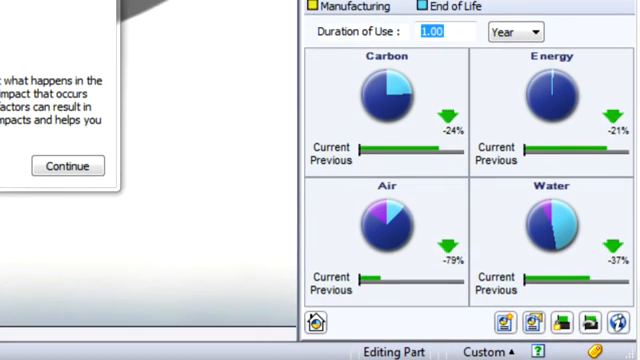
{"action": "left_click", "coordinate": [67, 166]}
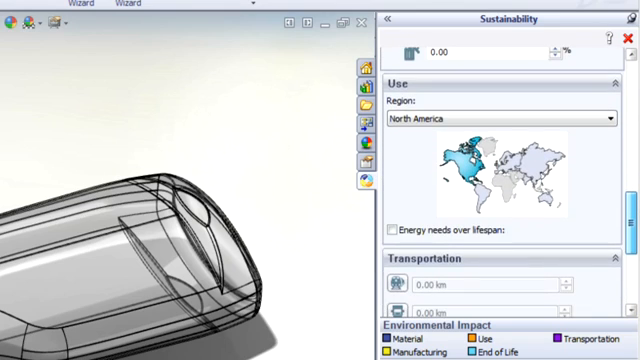
{"action": "scroll", "scroll_direction": "down", "scroll_amount": 3}
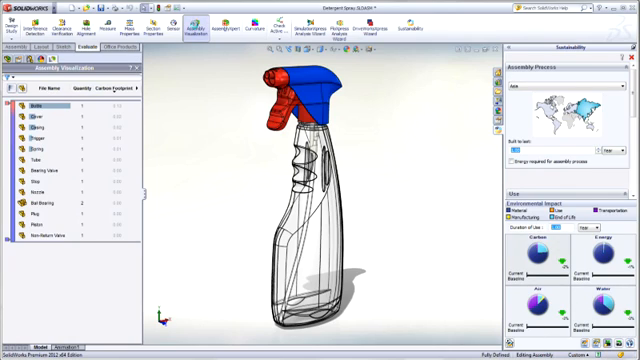
{"action": "mouse_move", "coordinate": [194, 30]}
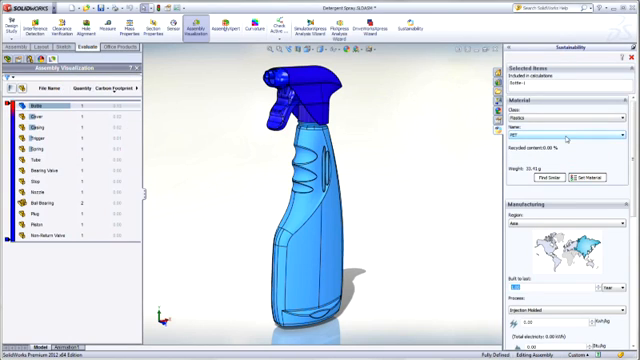
Generate the Word sustainability report for the Detergent Spray assembly
{"action": "left_click", "coordinate": [563, 129]}
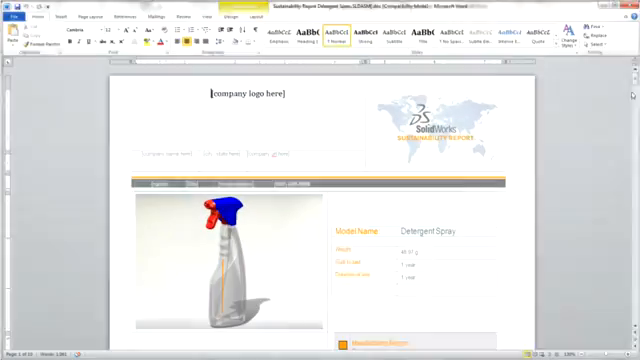
Scroll the report past the region maps to the top-components chart comparing Bottle, Spring and Casing
{"action": "scroll", "scroll_direction": "down", "scroll_amount": 3}
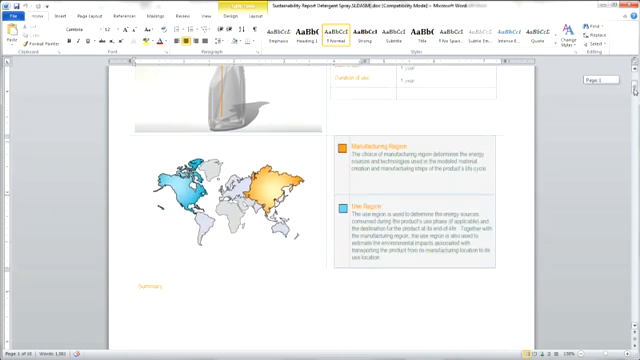
{"action": "scroll", "scroll_direction": "down", "scroll_amount": 3}
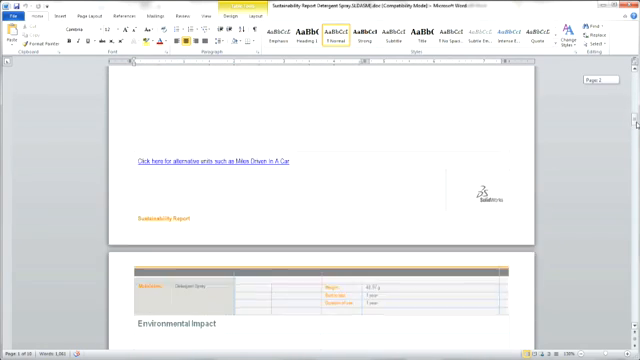
{"action": "scroll", "scroll_direction": "down", "scroll_amount": 3}
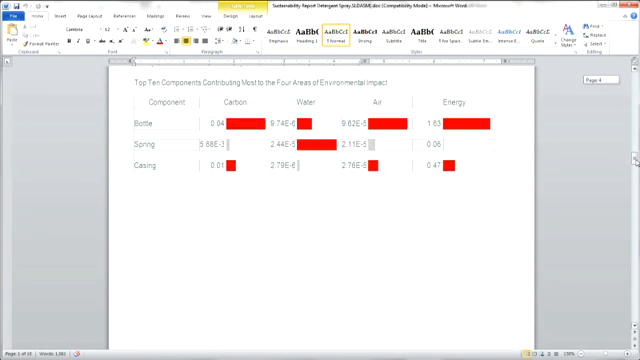